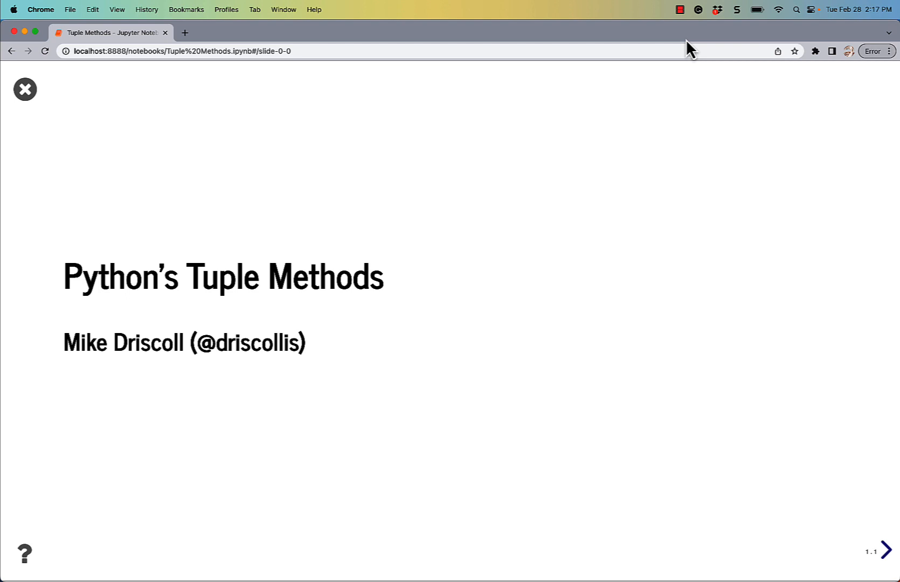
Advance through the What's a Tuple Again?, definition and Tuples Have TWO Methods slides to the empty code cell
{"action": "left_click", "coordinate": [886, 550]}
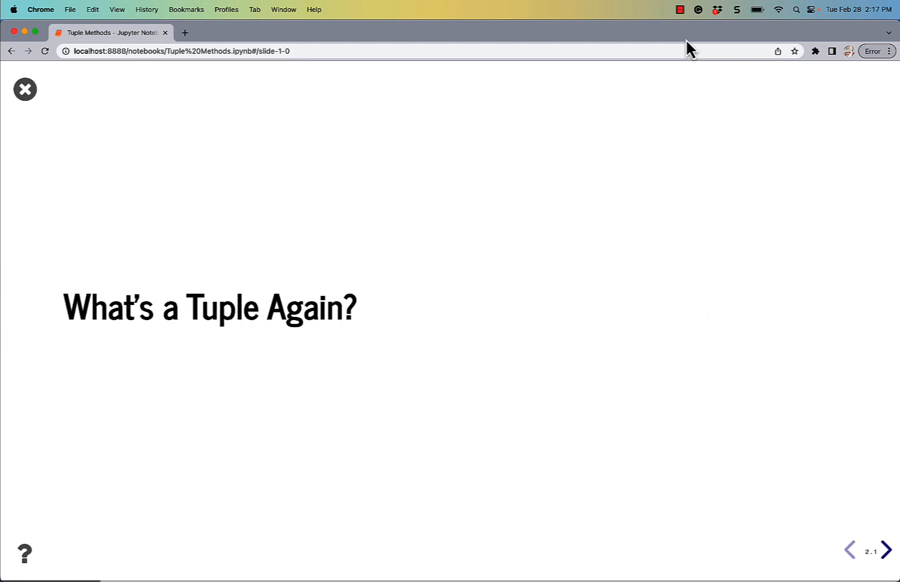
{"action": "left_click", "coordinate": [890, 549]}
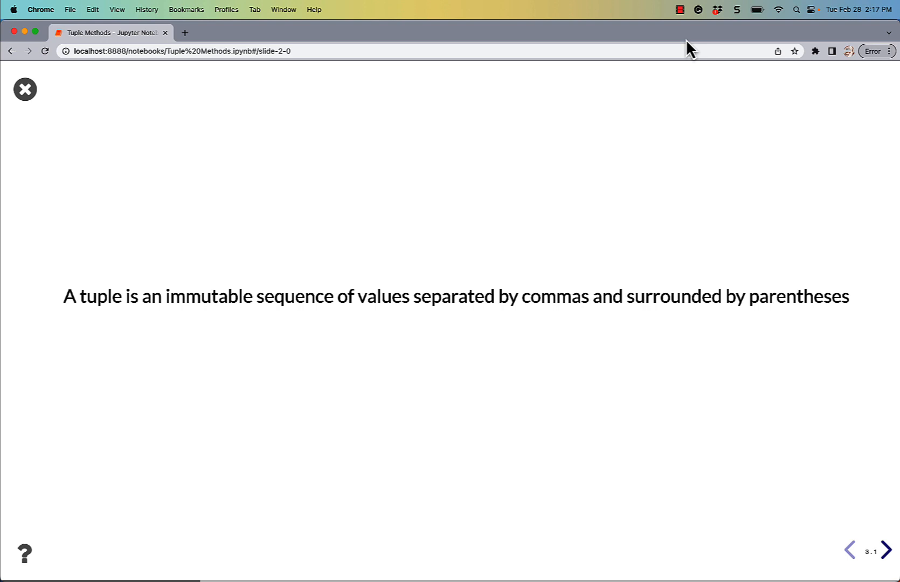
{"action": "left_click", "coordinate": [885, 550]}
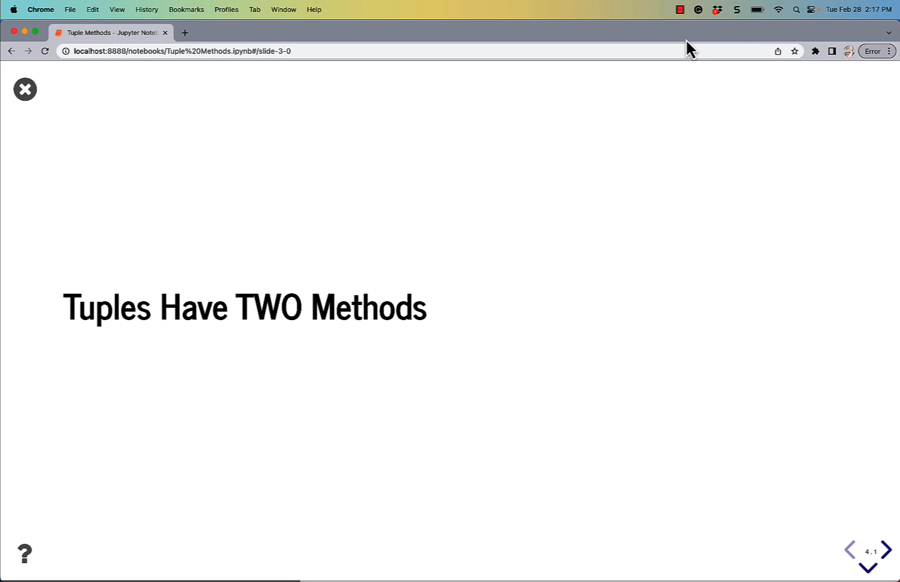
{"action": "left_click", "coordinate": [868, 566]}
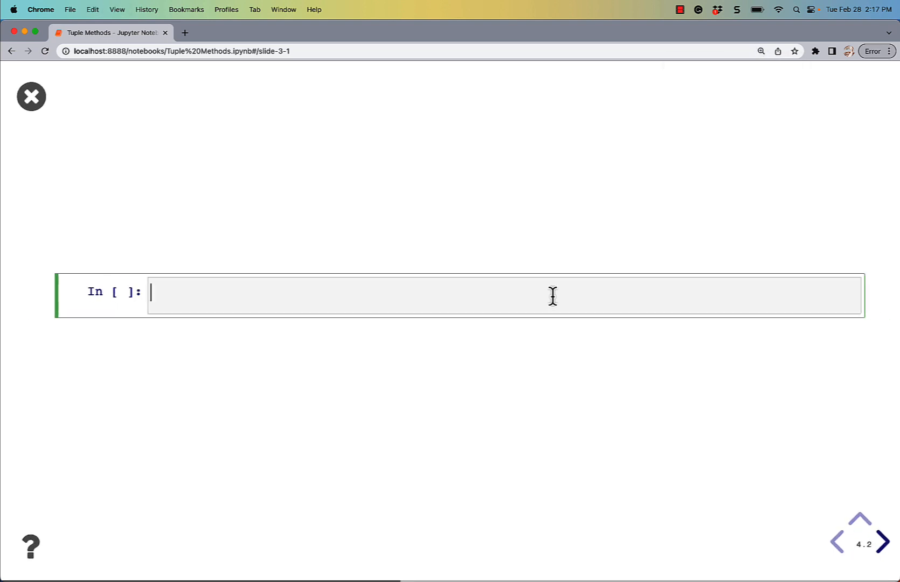
Run dir(tuple()) to list all of a tuple's attributes
{"action": "type", "text": "dir(tuple()"}
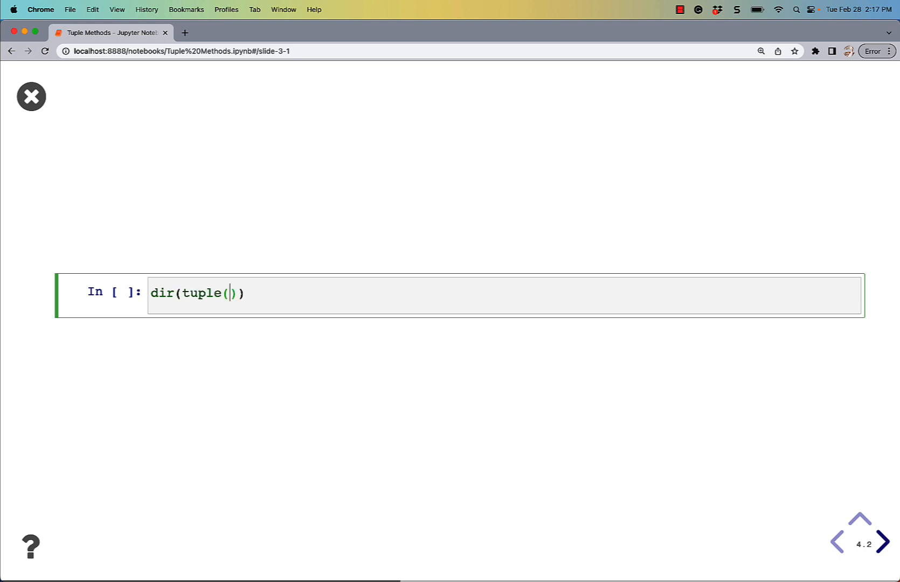
{"action": "key", "text": "Right"}
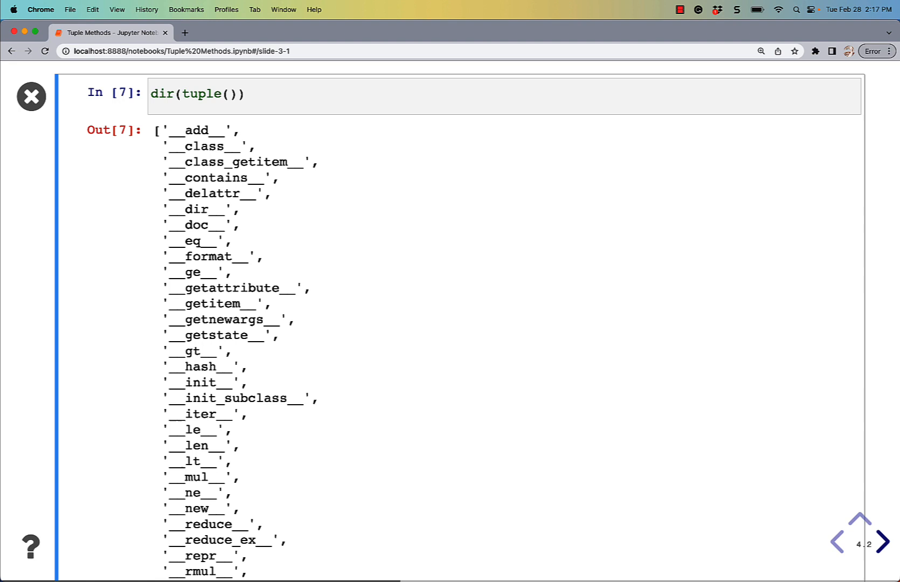
{"action": "mouse_move", "coordinate": [366, 349]}
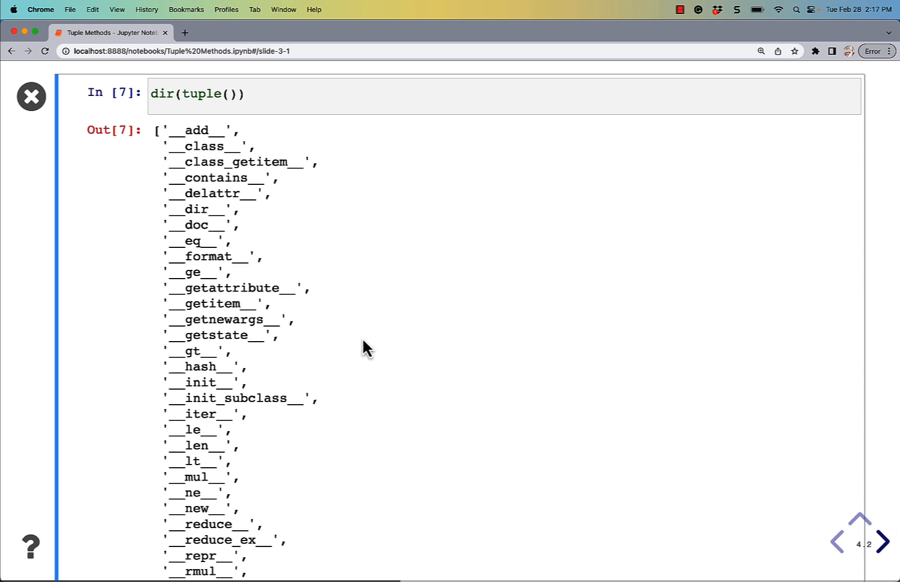
Filter dir(tuple()) with a comprehension excluding "__" names, leaving only count and index
{"action": "left_click", "coordinate": [246, 94]}
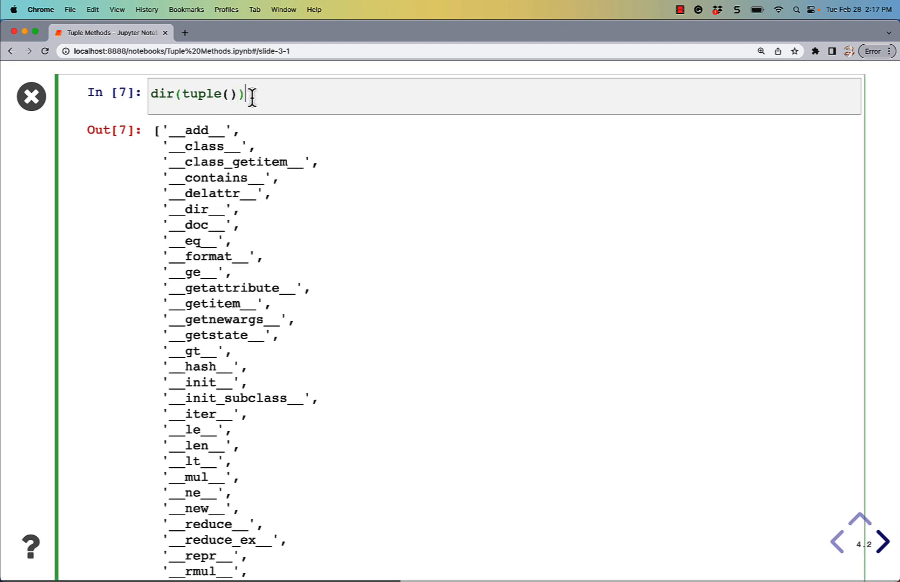
{"action": "type", "text": "[method for method in dir(tuple()) if \"__\" not in method]"}
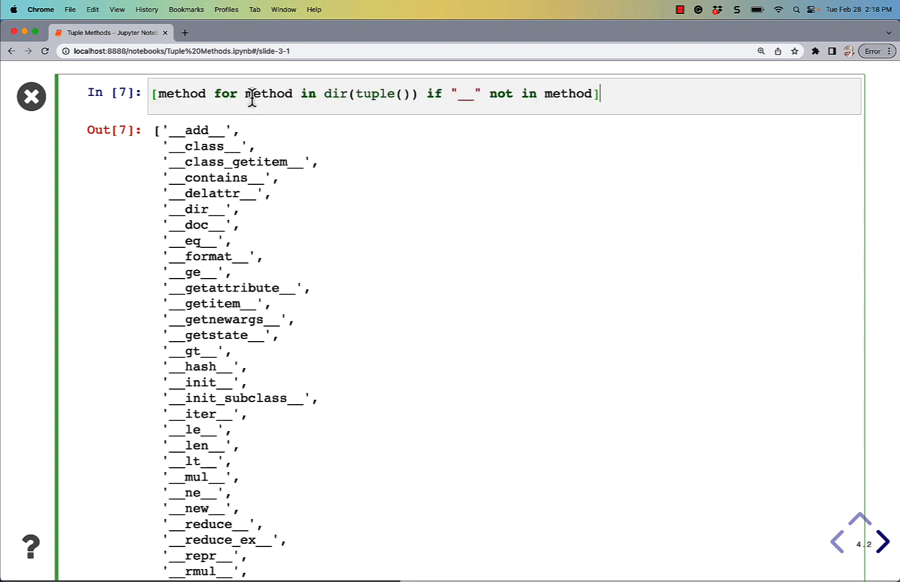
{"action": "mouse_move", "coordinate": [287, 153]}
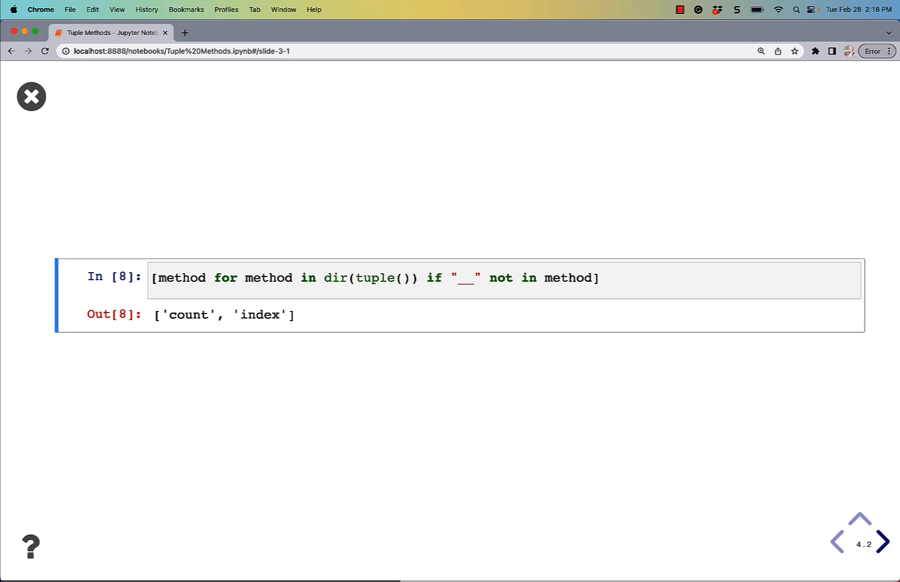
{"action": "left_click", "coordinate": [883, 542]}
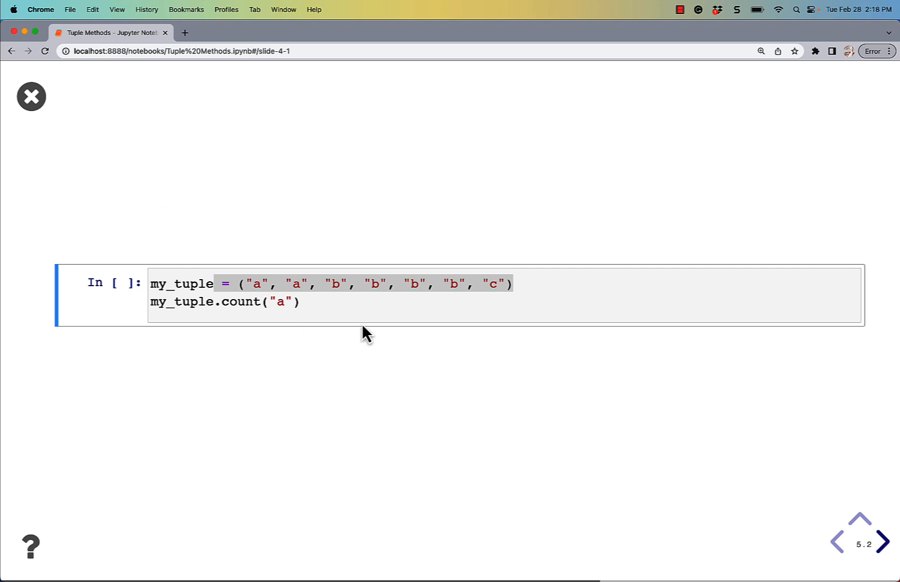
Run my_tuple.count for "a" giving 2, then for "b" giving 4
{"action": "left_click", "coordinate": [299, 303]}
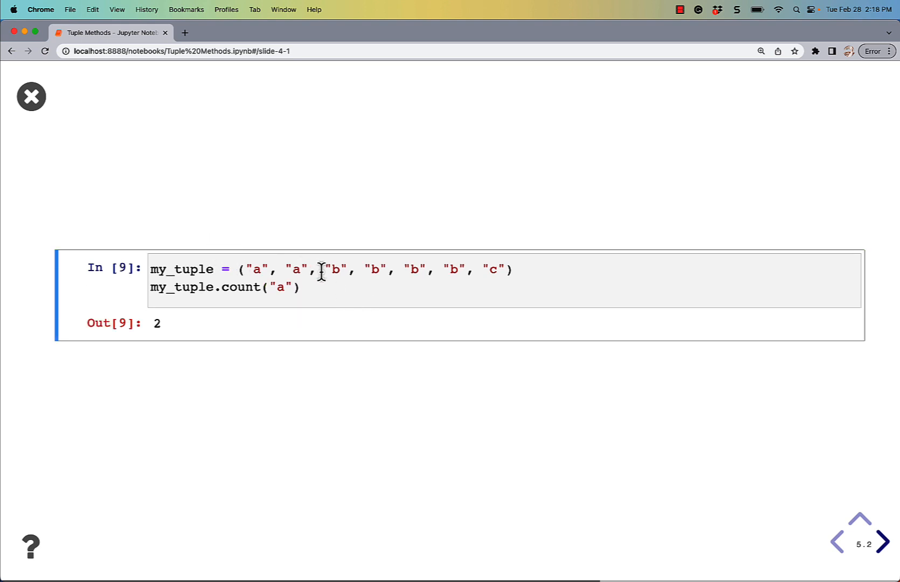
{"action": "type", "text": "b"}
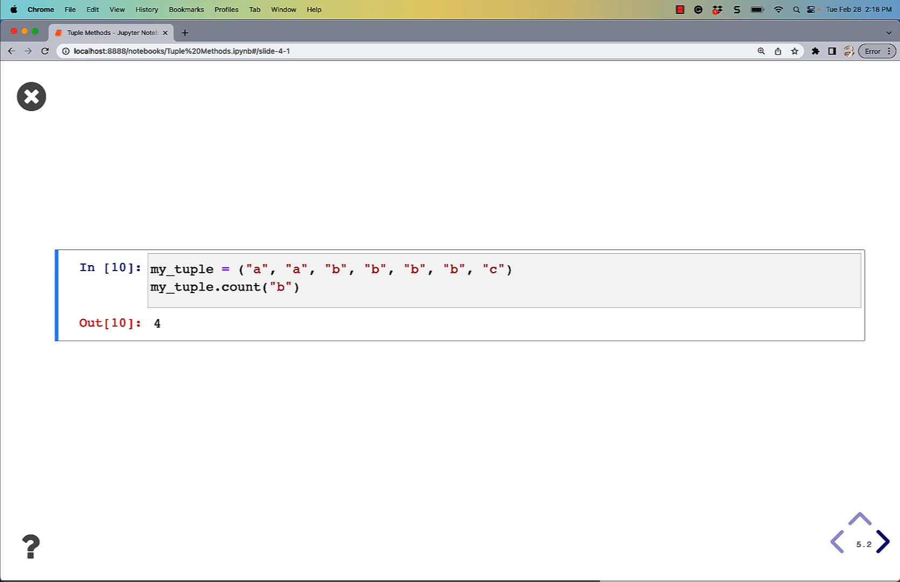
{"action": "left_click", "coordinate": [883, 541]}
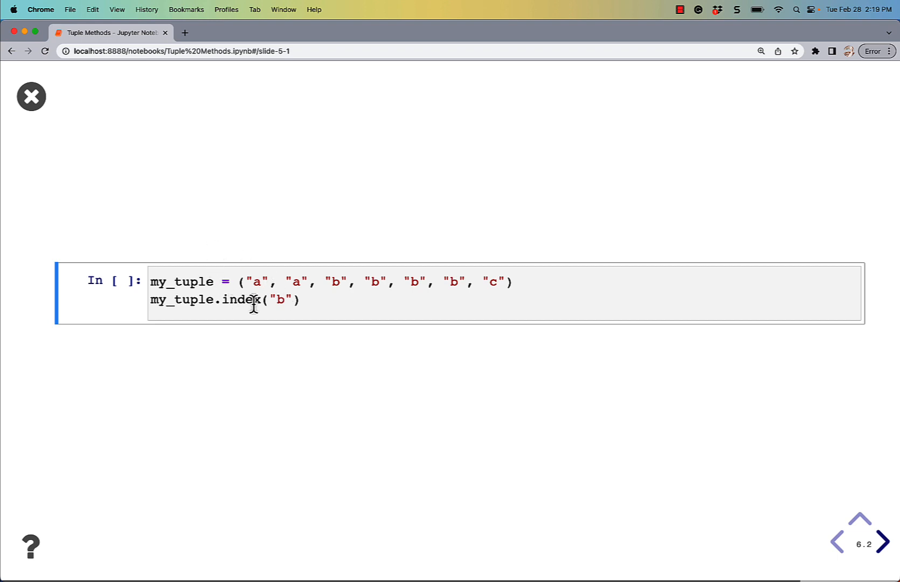
{"action": "mouse_move", "coordinate": [258, 280]}
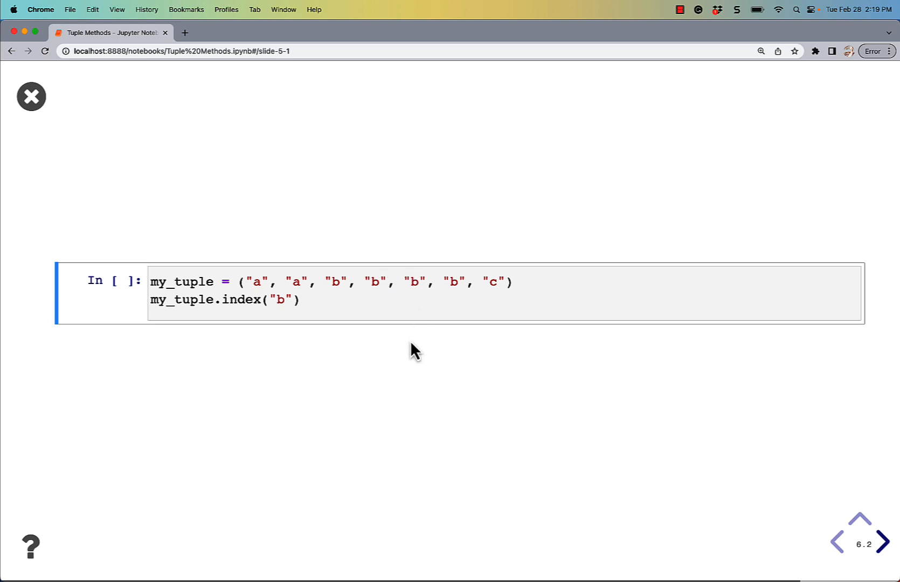
{"action": "mouse_move", "coordinate": [250, 281]}
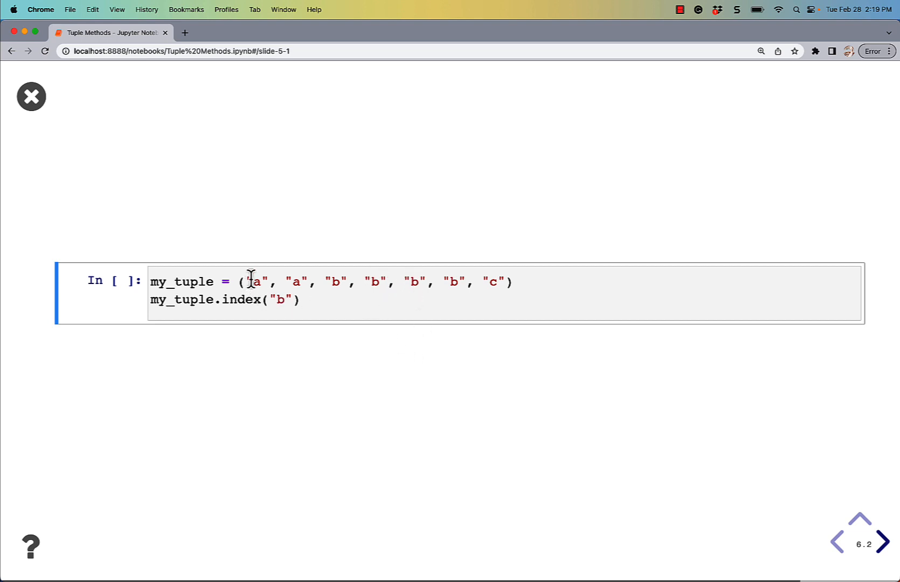
{"action": "mouse_move", "coordinate": [306, 303]}
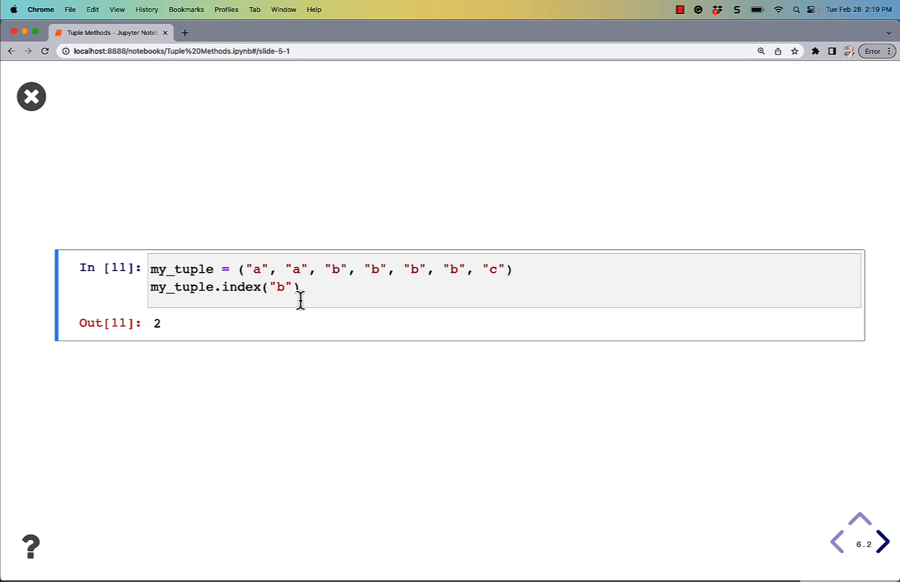
Run my_tuple.index for "b" giving 2 and "c" giving 6, ending on the Questions? slide
{"action": "key", "text": "backspace"}
{"action": "type", "text": "c"}
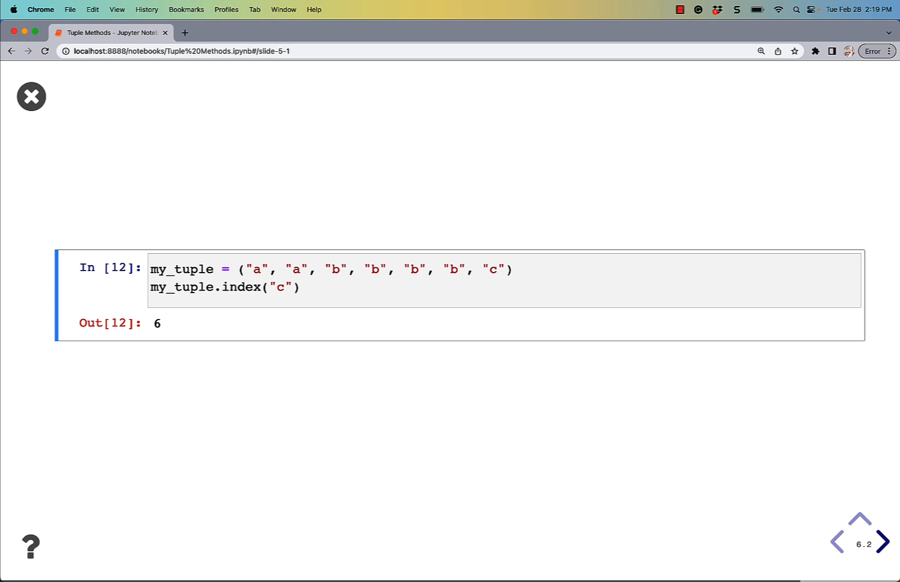
{"action": "mouse_move", "coordinate": [336, 268]}
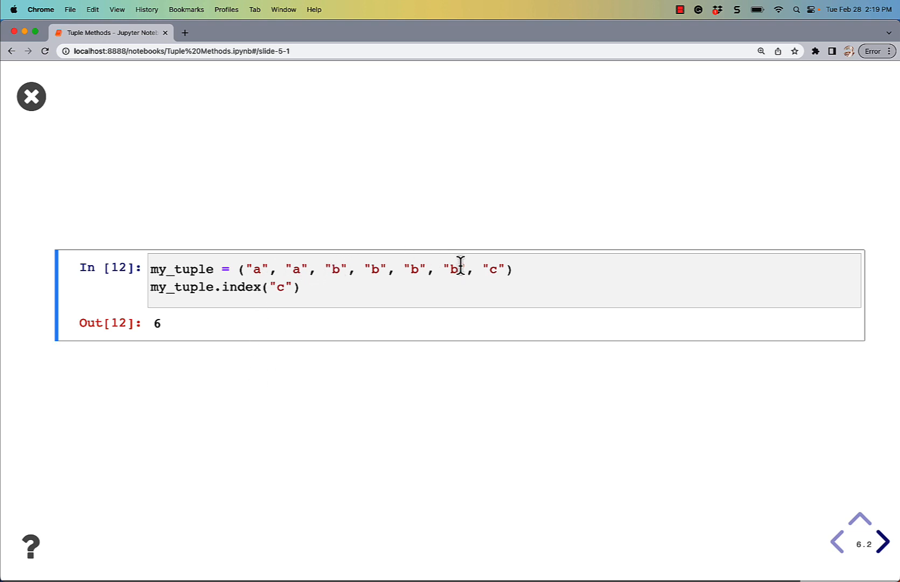
{"action": "mouse_move", "coordinate": [493, 273]}
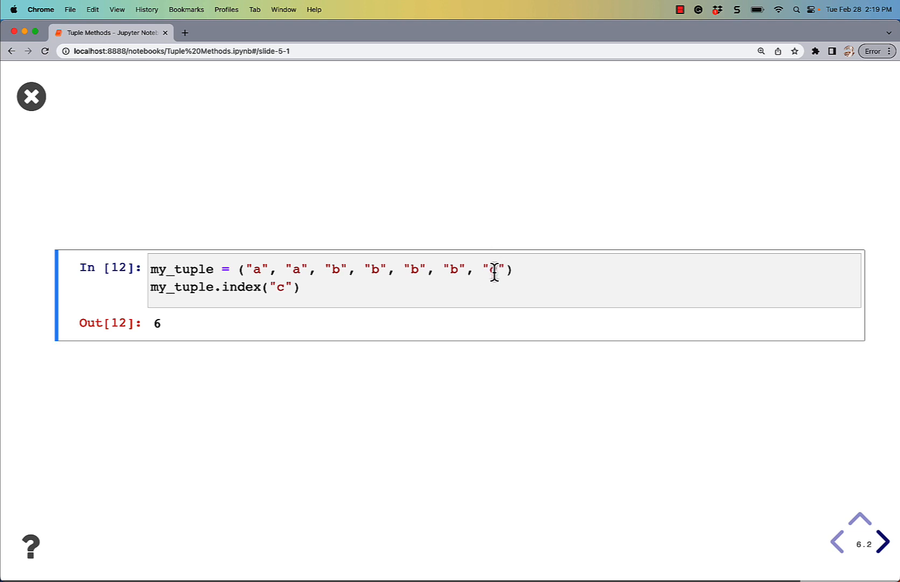
{"action": "mouse_move", "coordinate": [439, 394]}
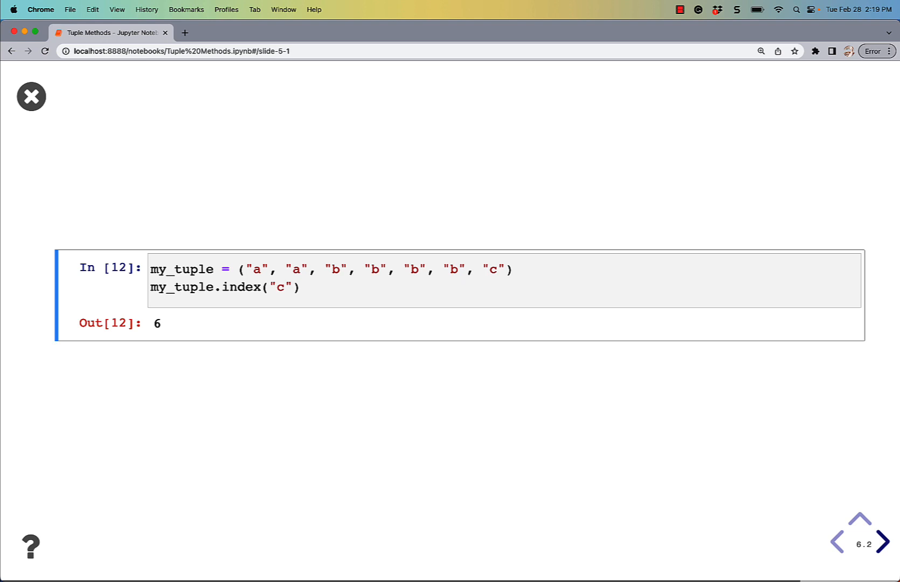
{"action": "left_click", "coordinate": [884, 541]}
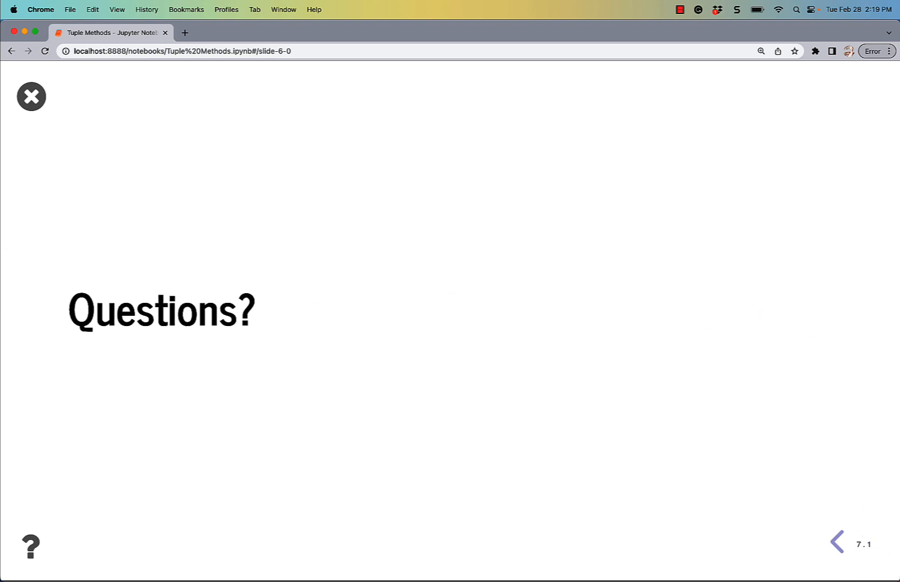